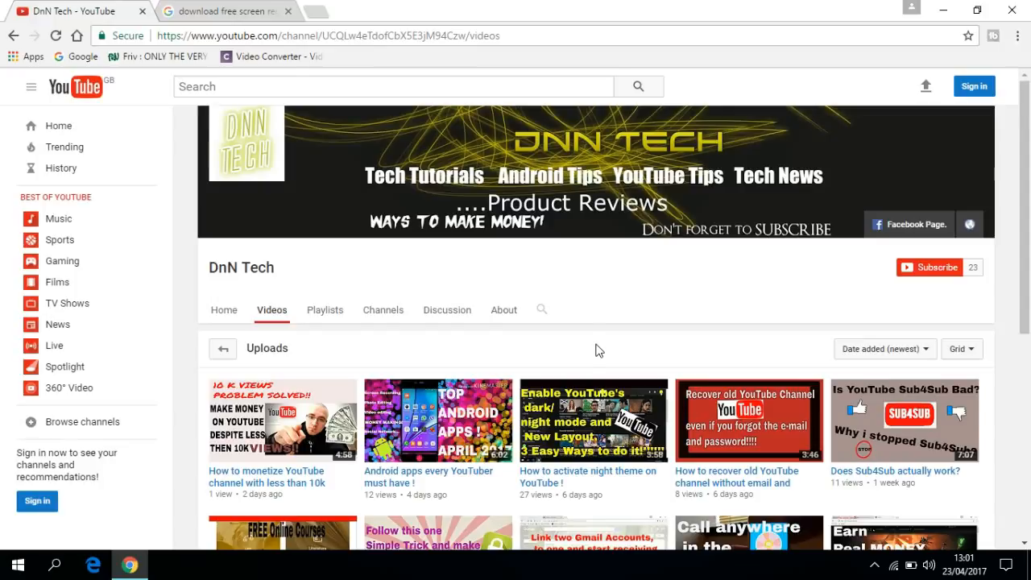
{"action": "mouse_move", "coordinate": [580, 320]}
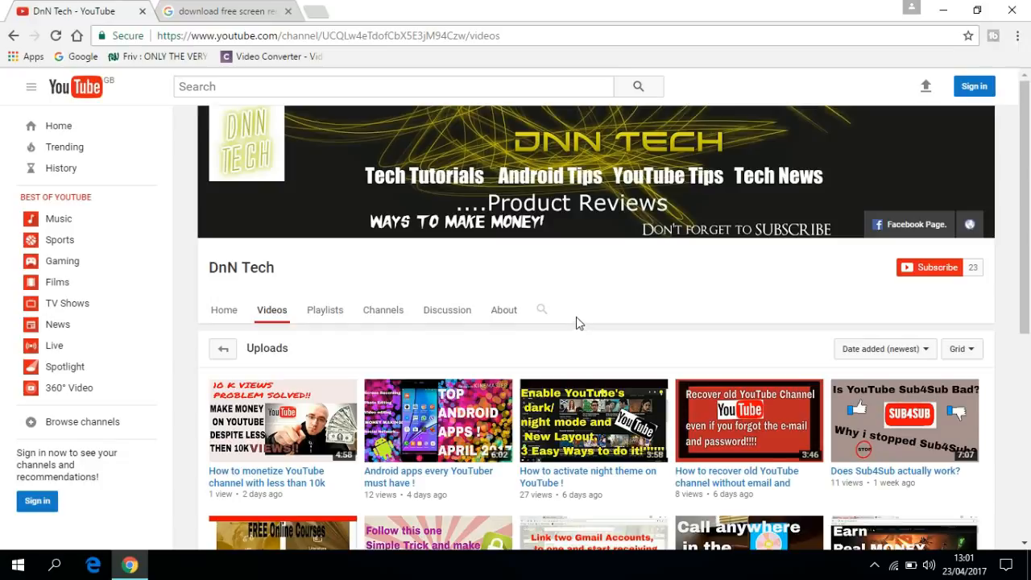
{"action": "mouse_move", "coordinate": [570, 299]}
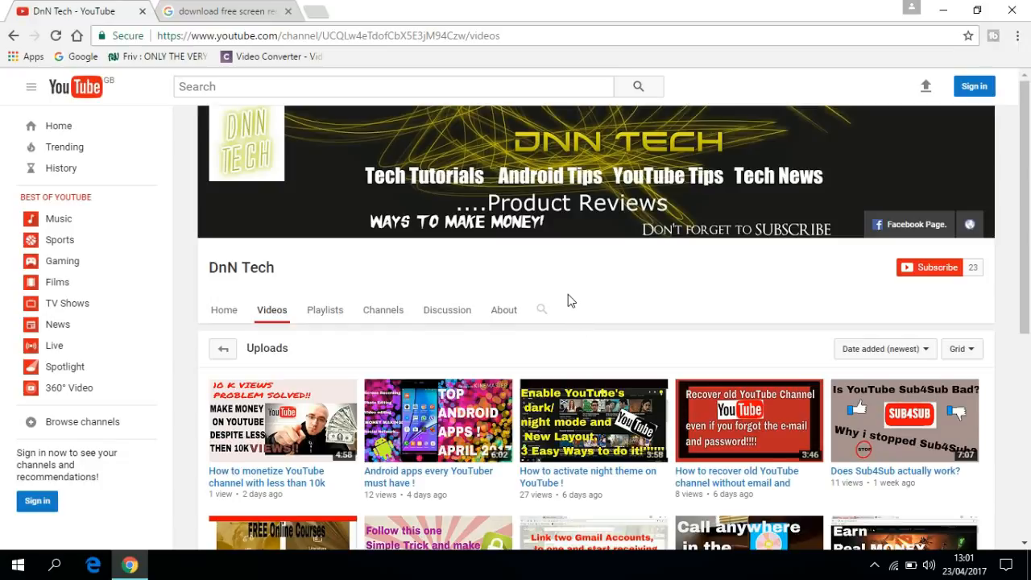
{"action": "mouse_move", "coordinate": [940, 296]}
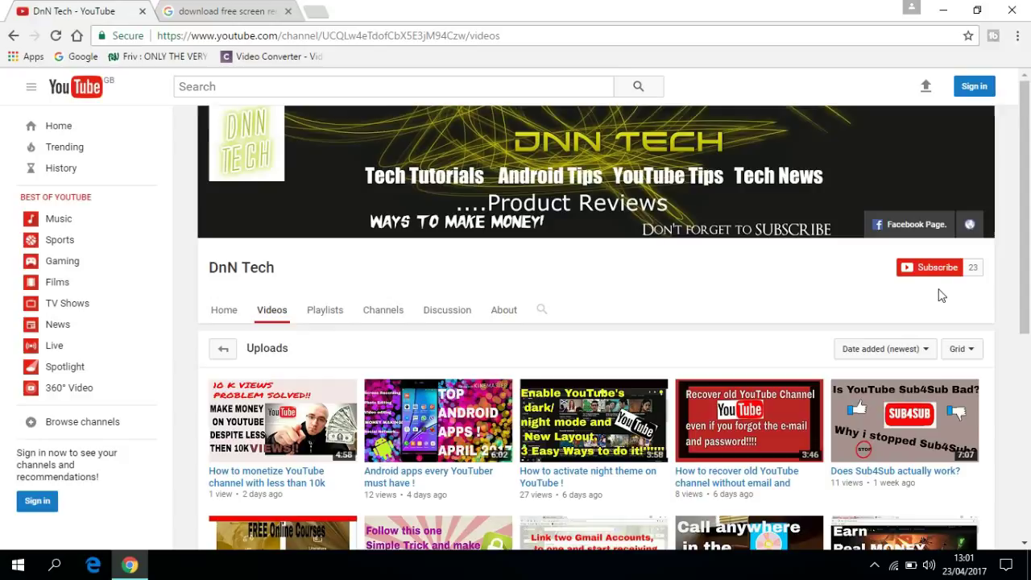
{"action": "mouse_move", "coordinate": [938, 277]}
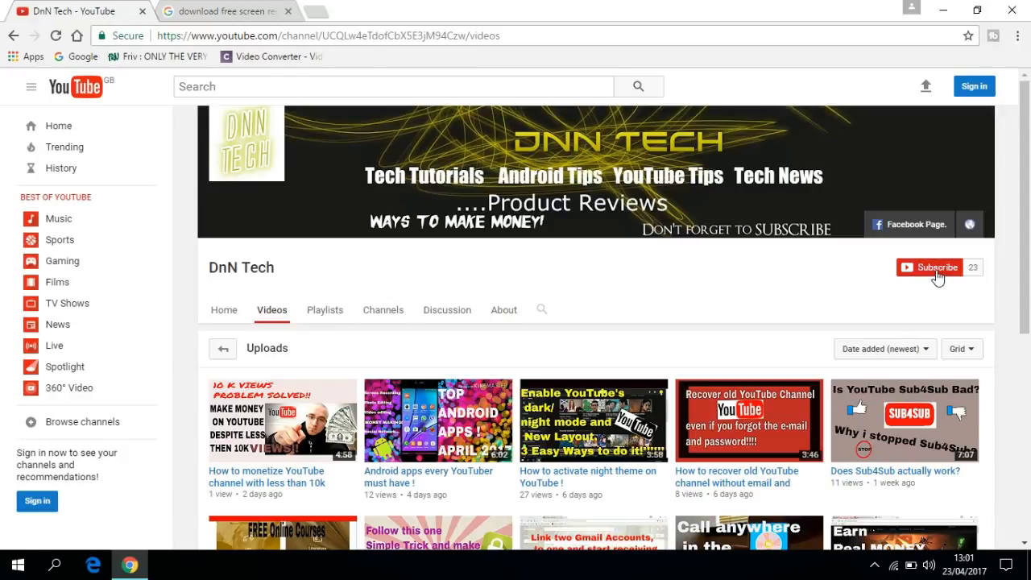
{"action": "mouse_move", "coordinate": [864, 291]}
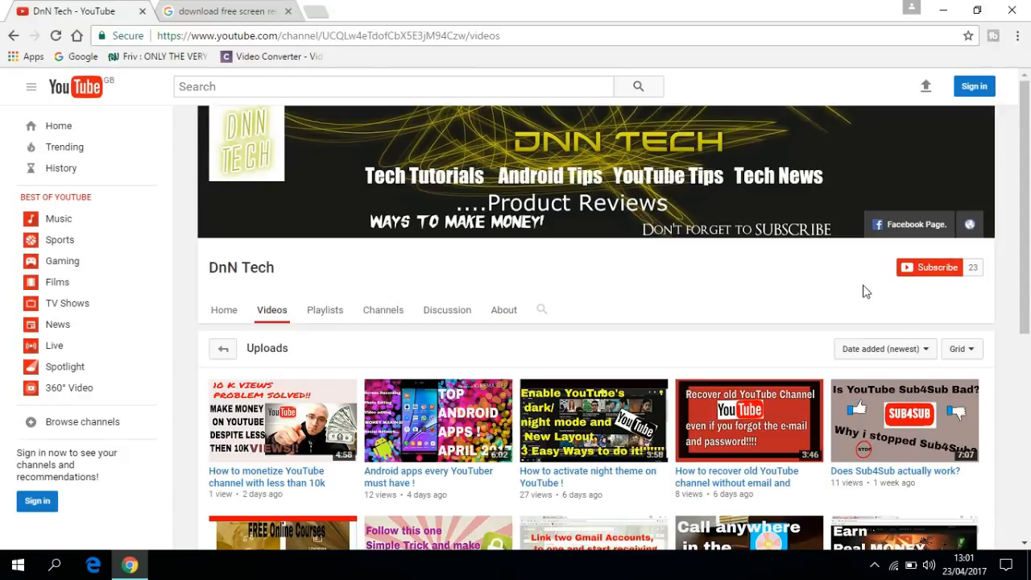
{"action": "mouse_move", "coordinate": [754, 302]}
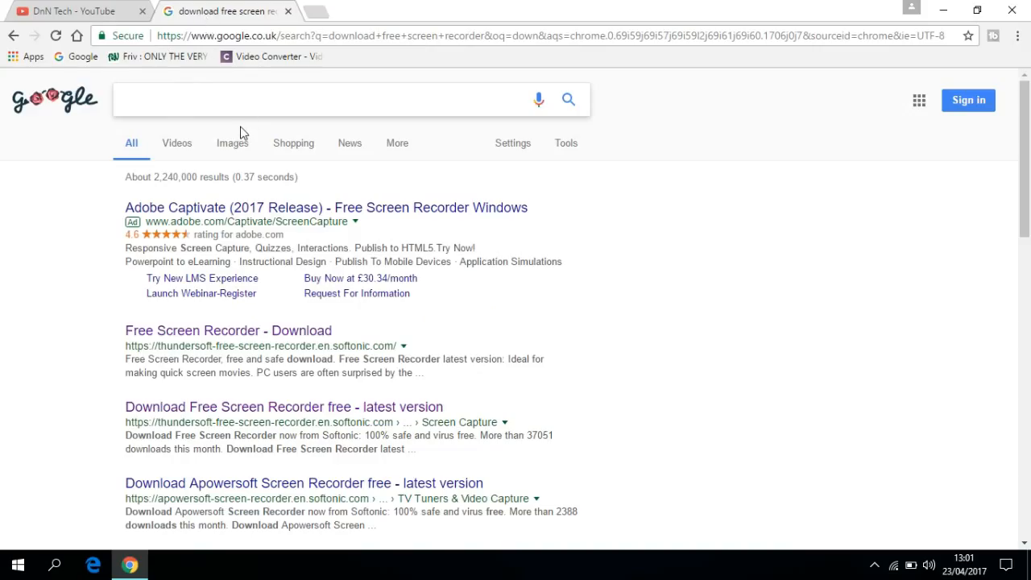
- Search Google for 'download free screen recorder' and open the Softonic download result
{"action": "type", "text": "download free screen recorder"}
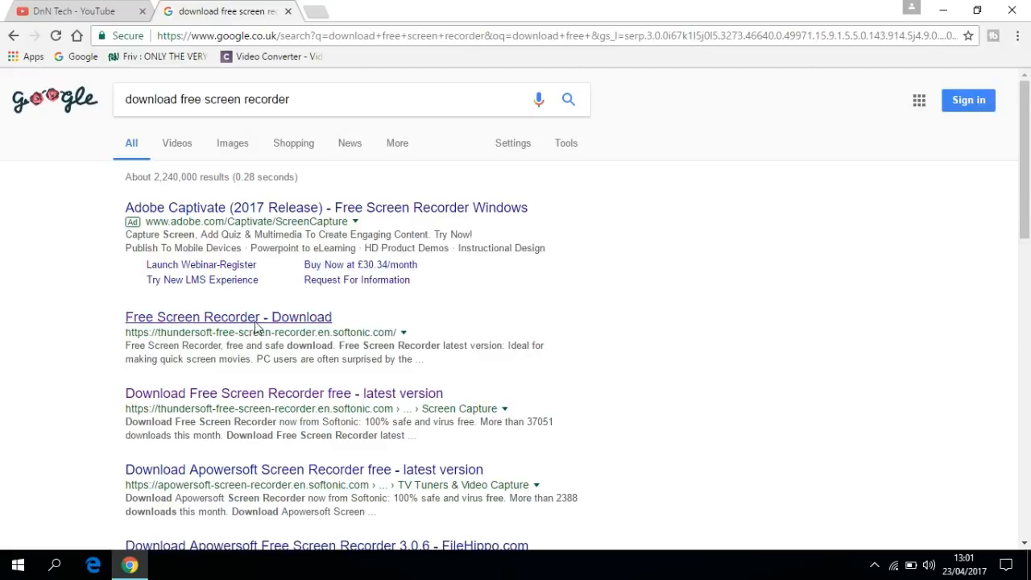
{"action": "left_click", "coordinate": [228, 315]}
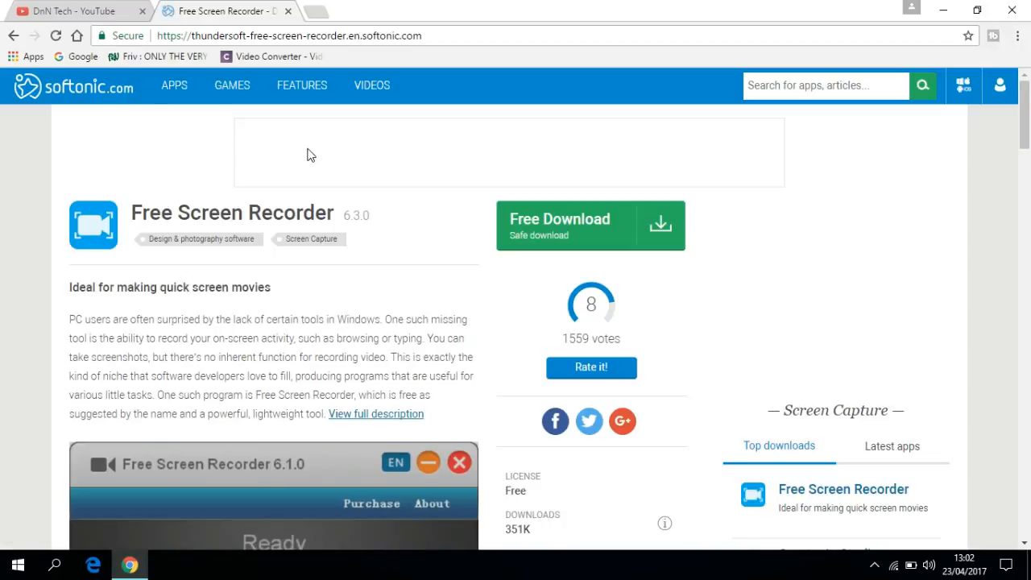
{"action": "mouse_move", "coordinate": [374, 137]}
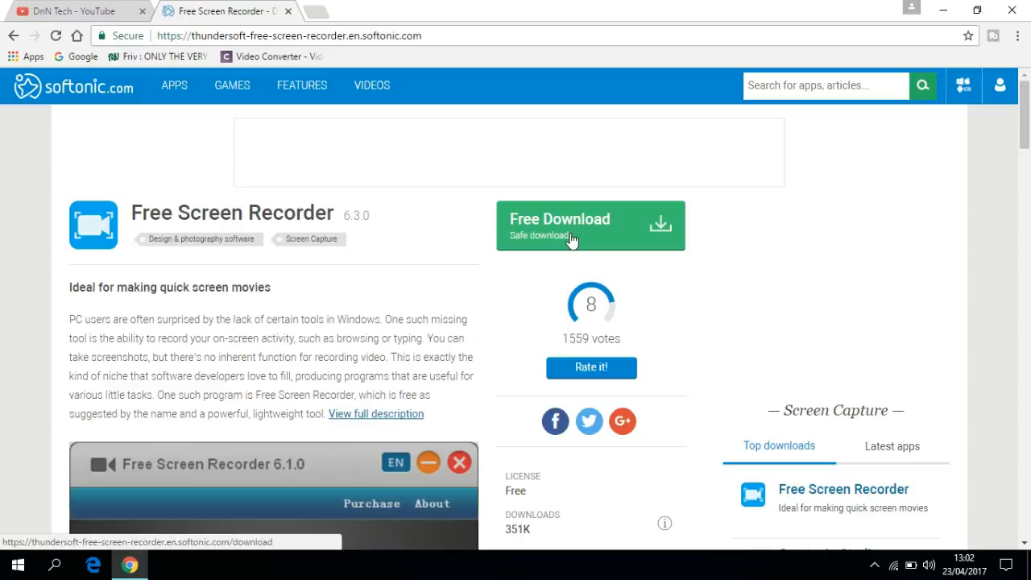
- Go to Softonic's Windows download page for Free Screen Recorder 6.3.0 via Free Download
{"action": "left_click", "coordinate": [589, 225]}
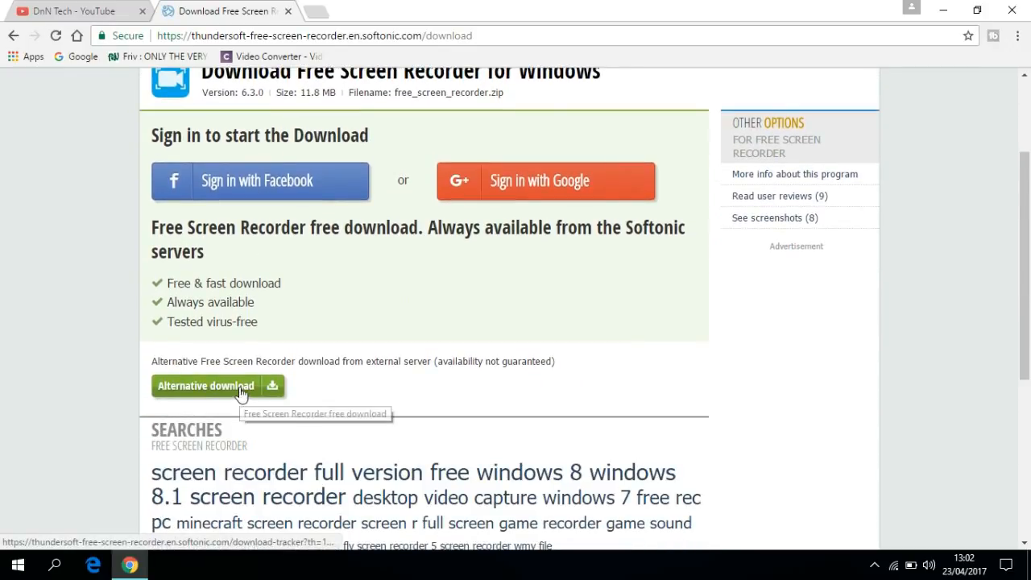
{"action": "scroll", "scroll_direction": "down", "scroll_amount": 3}
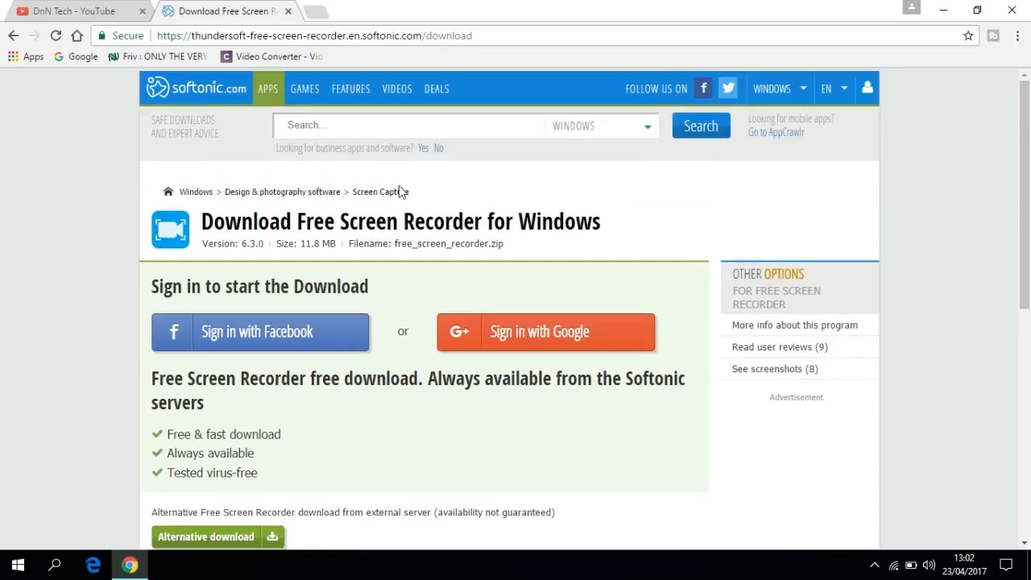
{"action": "mouse_move", "coordinate": [351, 181]}
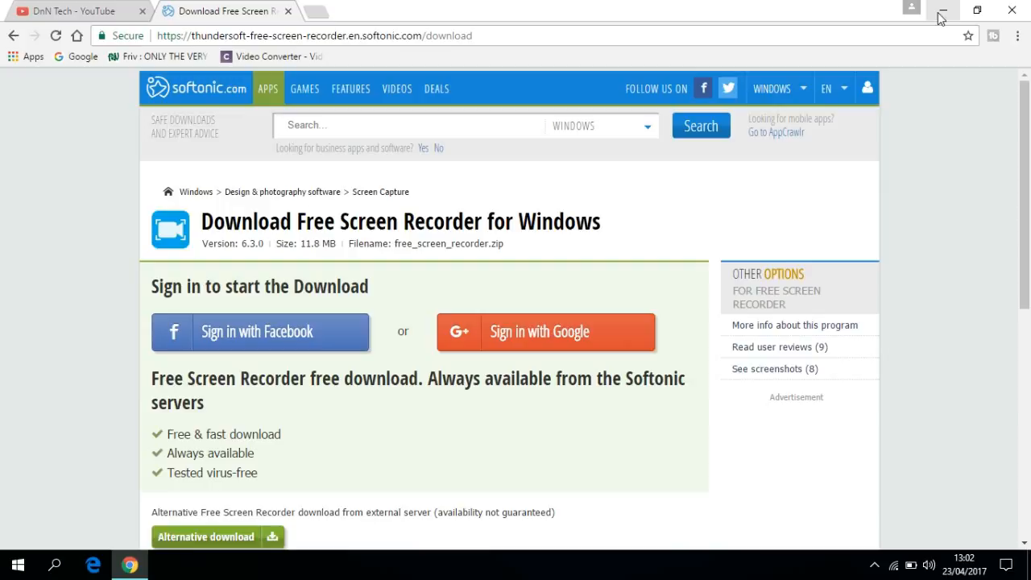
{"action": "mouse_move", "coordinate": [942, 13]}
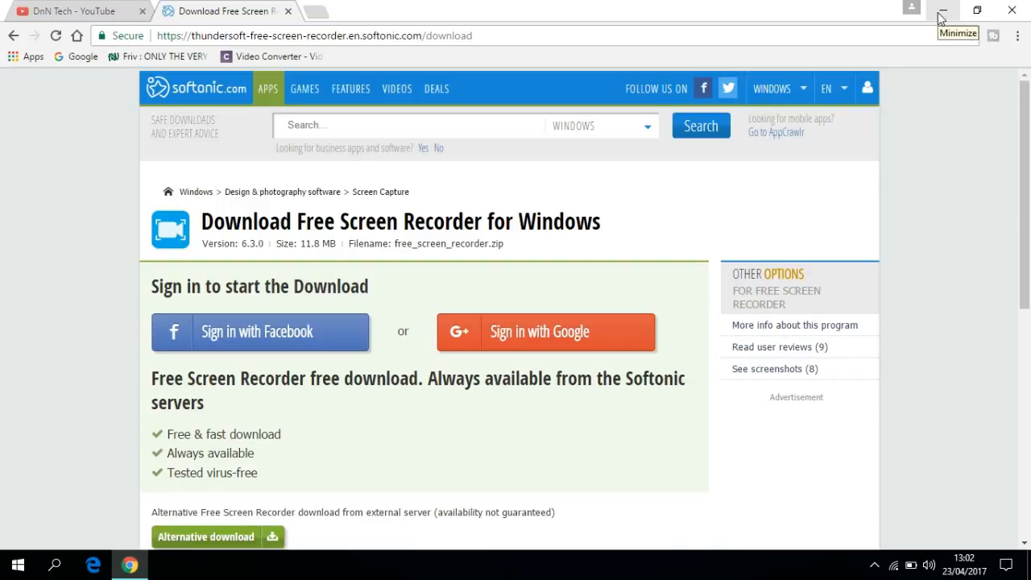
- Minimize the browser and refresh the desktop so the Free Screen Recorder 6.5.0 shortcut appears
{"action": "left_click", "coordinate": [942, 10]}
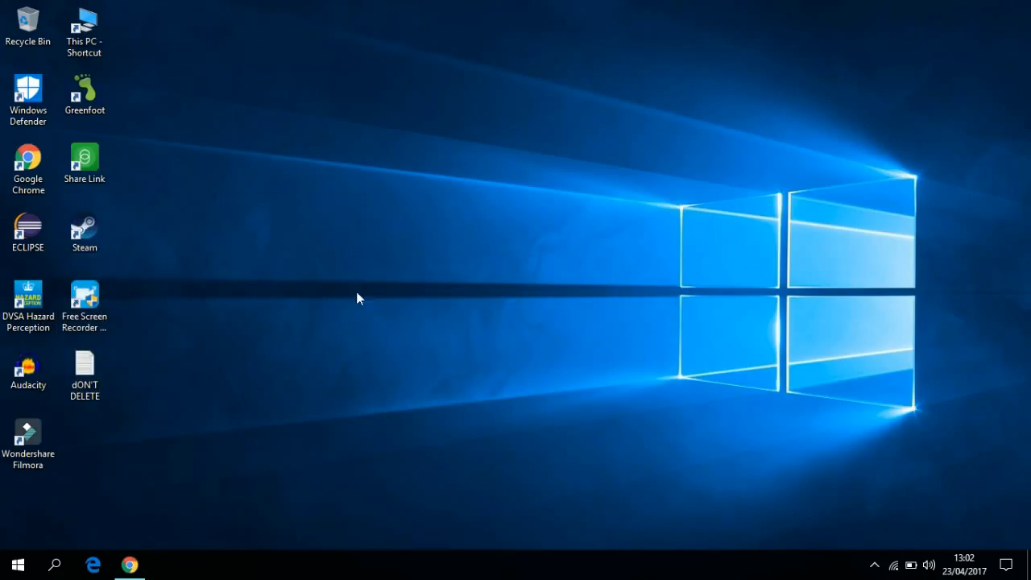
{"action": "mouse_move", "coordinate": [400, 261]}
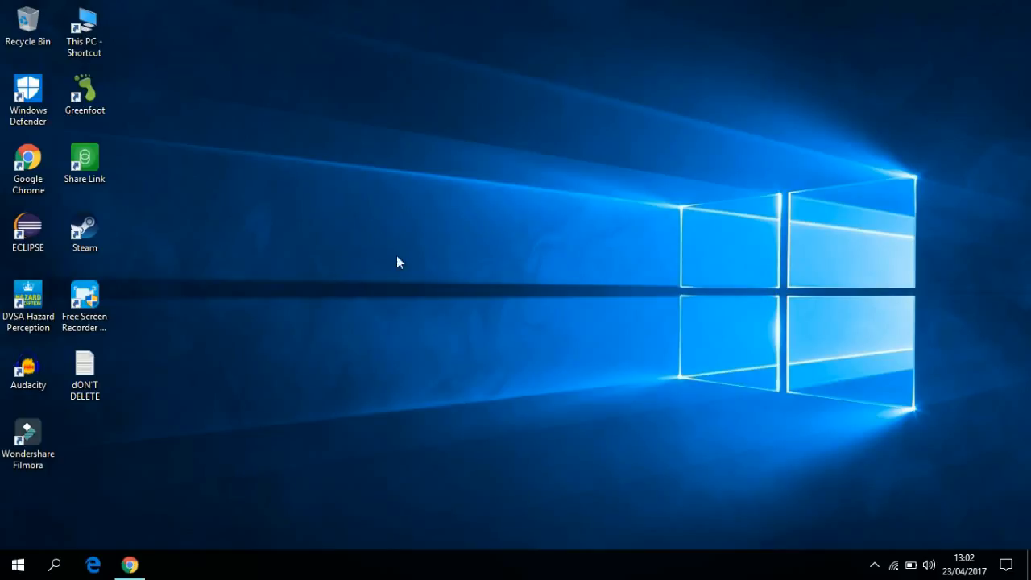
{"action": "mouse_move", "coordinate": [393, 232]}
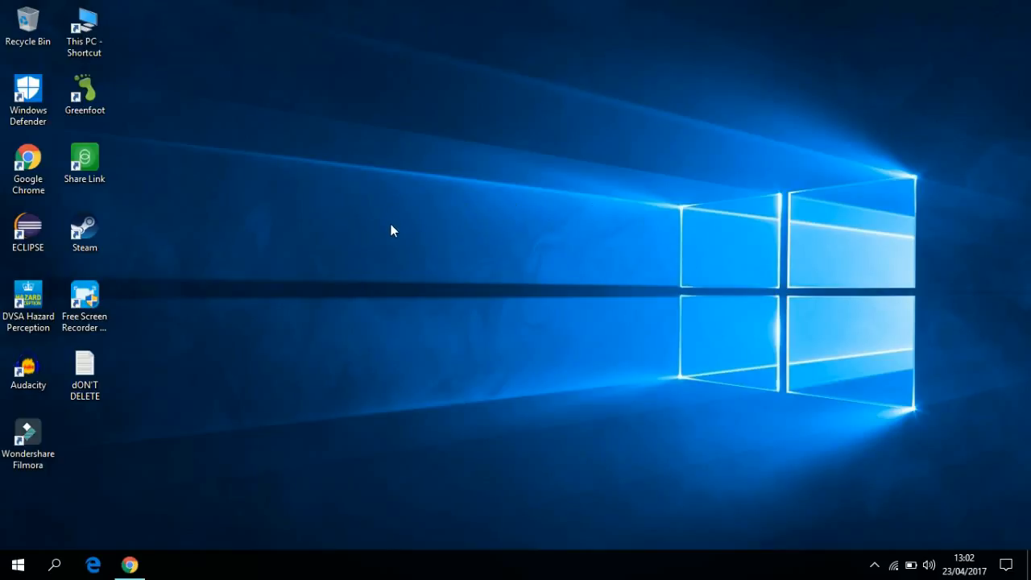
{"action": "mouse_move", "coordinate": [382, 232]}
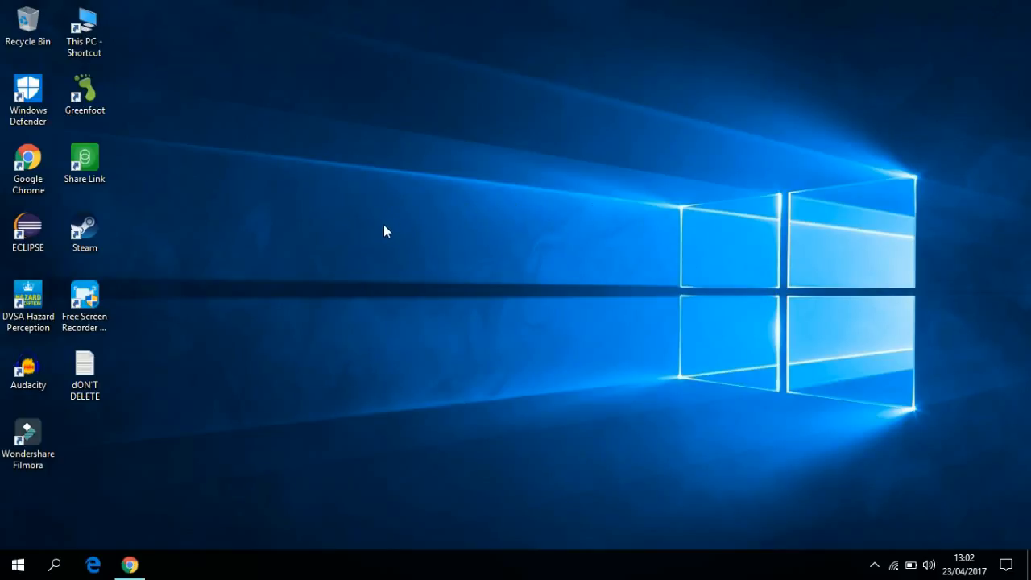
{"action": "mouse_move", "coordinate": [873, 564]}
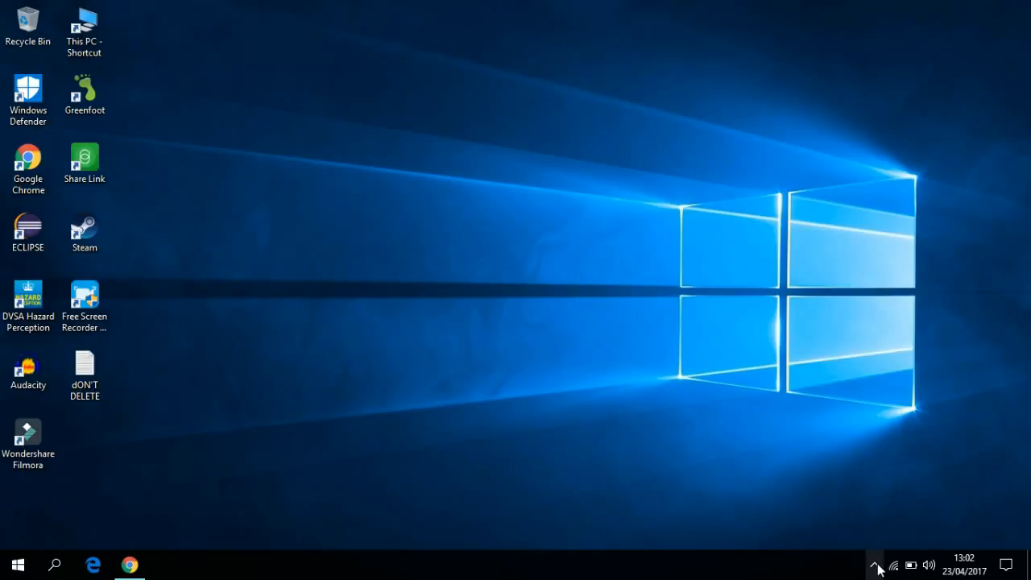
{"action": "mouse_move", "coordinate": [878, 565]}
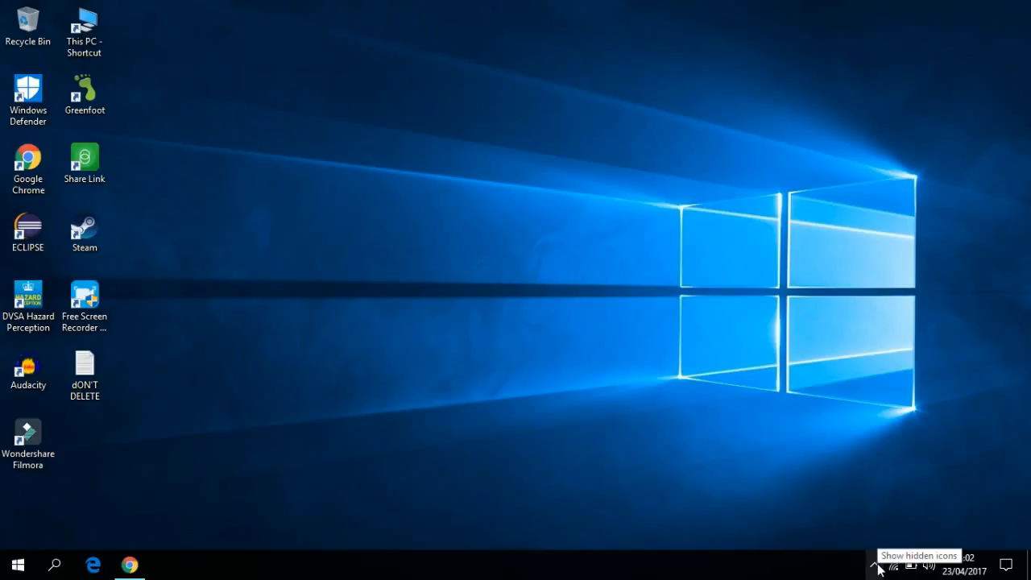
{"action": "mouse_move", "coordinate": [479, 289]}
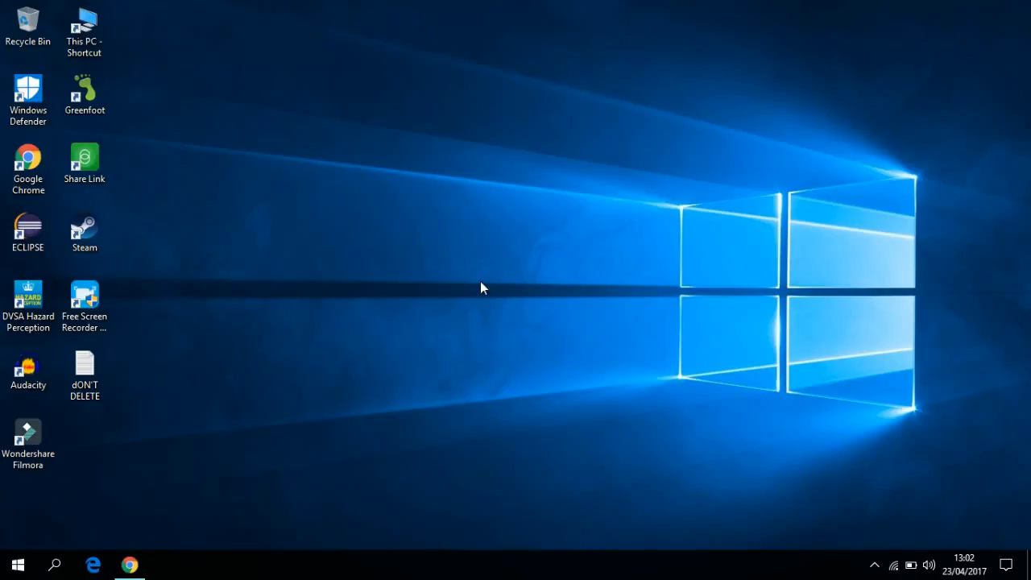
{"action": "right_click", "coordinate": [481, 288]}
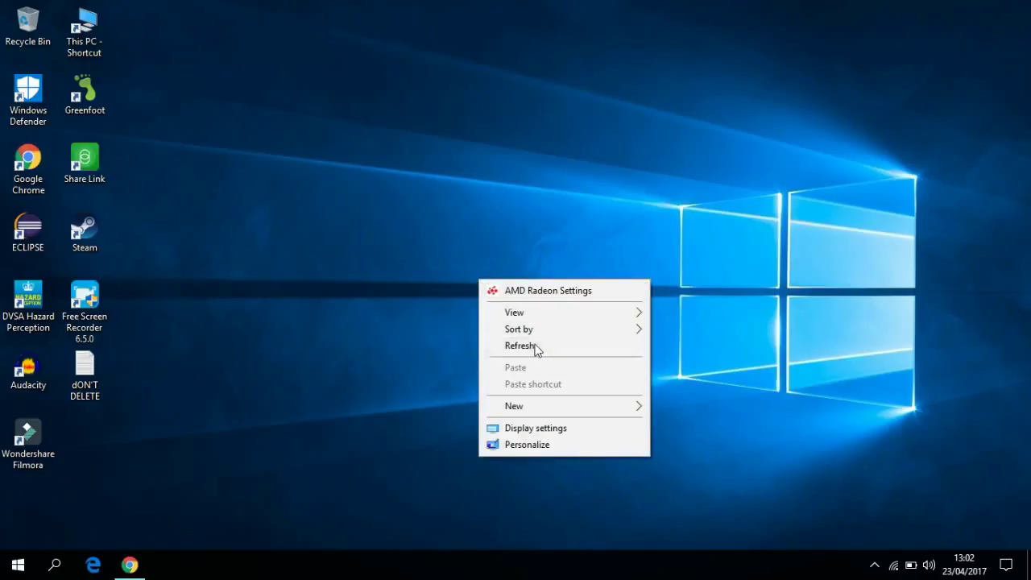
{"action": "left_click", "coordinate": [525, 345]}
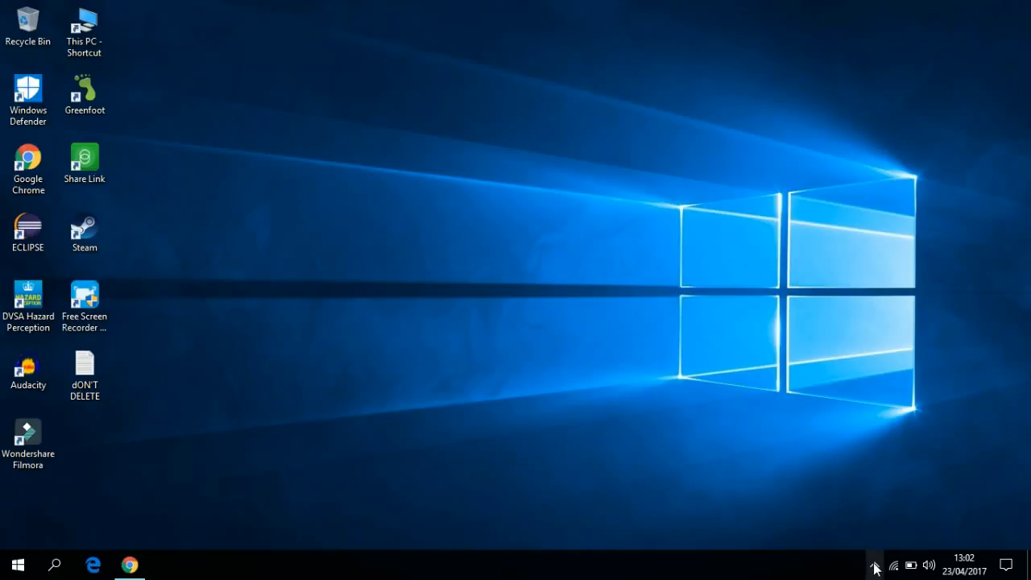
- Restore the recording Free Screen Recorder 6.5.0 window from the hidden tray icons
{"action": "left_click", "coordinate": [877, 564]}
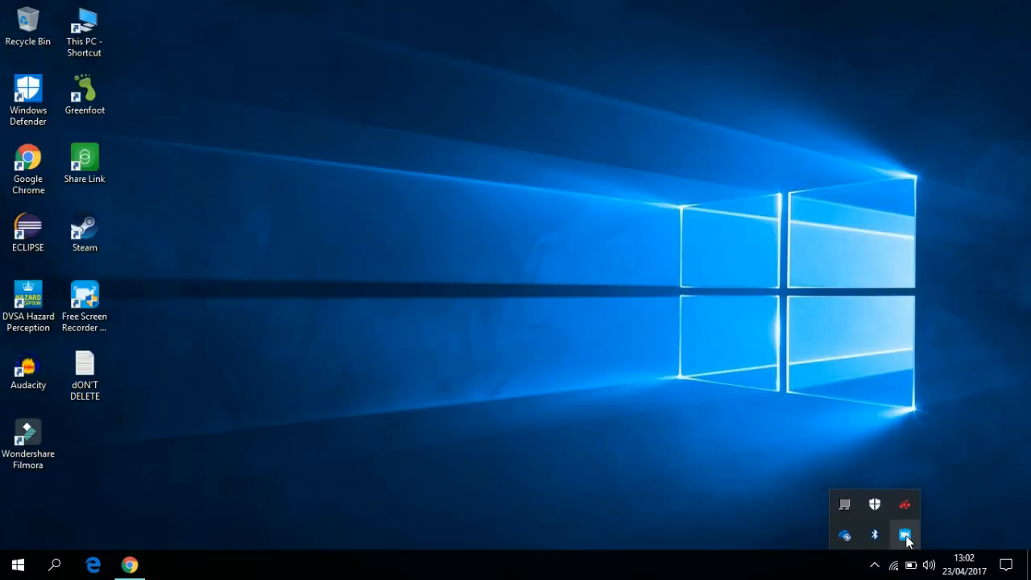
{"action": "left_click", "coordinate": [905, 535]}
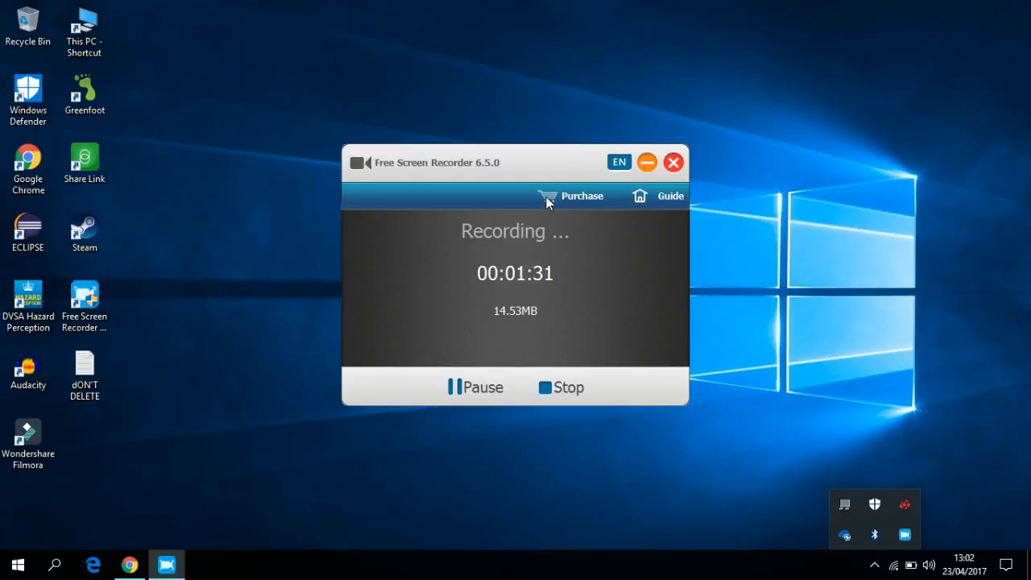
{"action": "mouse_move", "coordinate": [544, 339]}
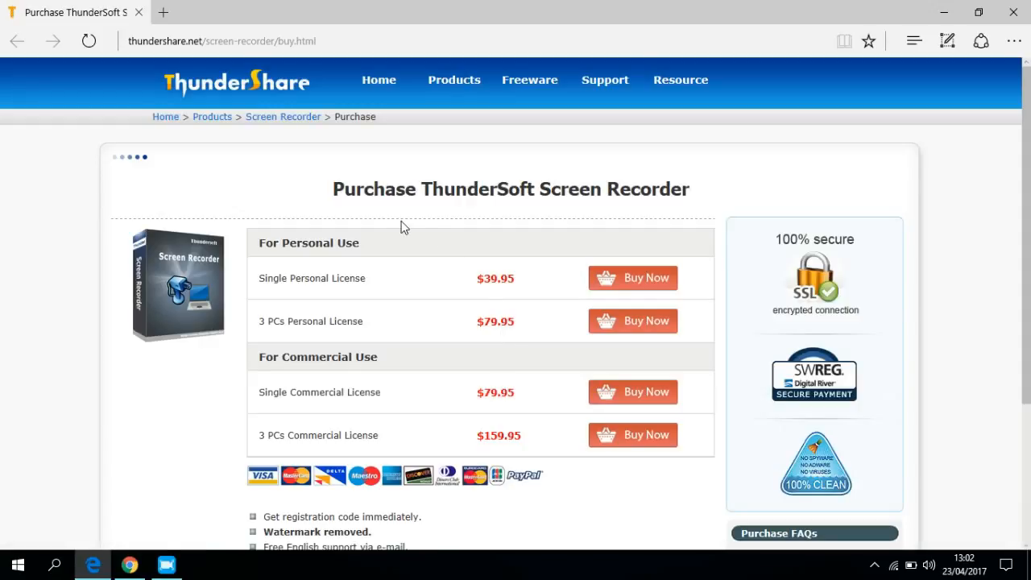
{"action": "mouse_move", "coordinate": [290, 226]}
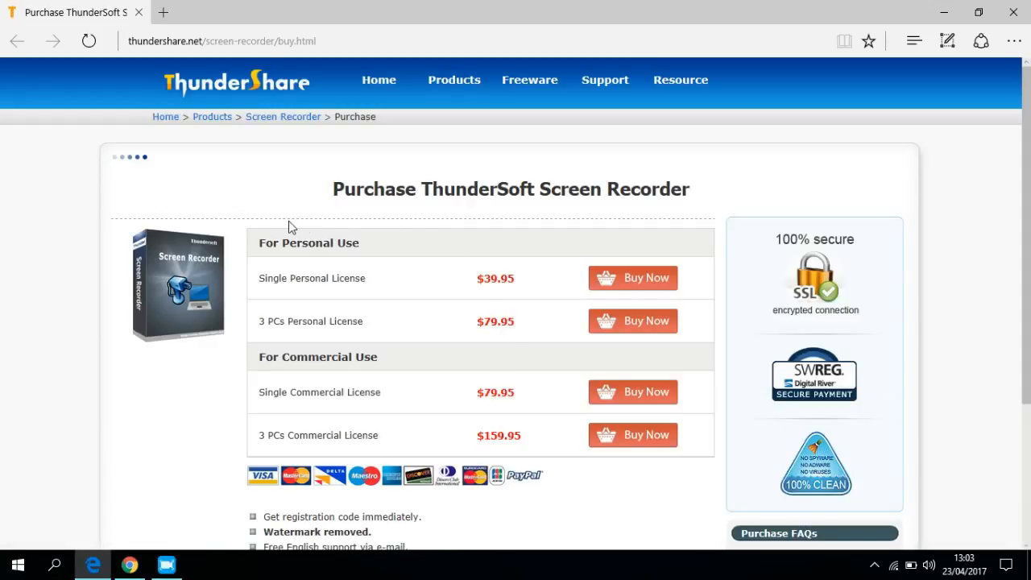
- Scroll the ThunderSoft purchase page to the license prices and 'Watermark removed' benefit
{"action": "scroll", "scroll_direction": "down", "scroll_amount": 3}
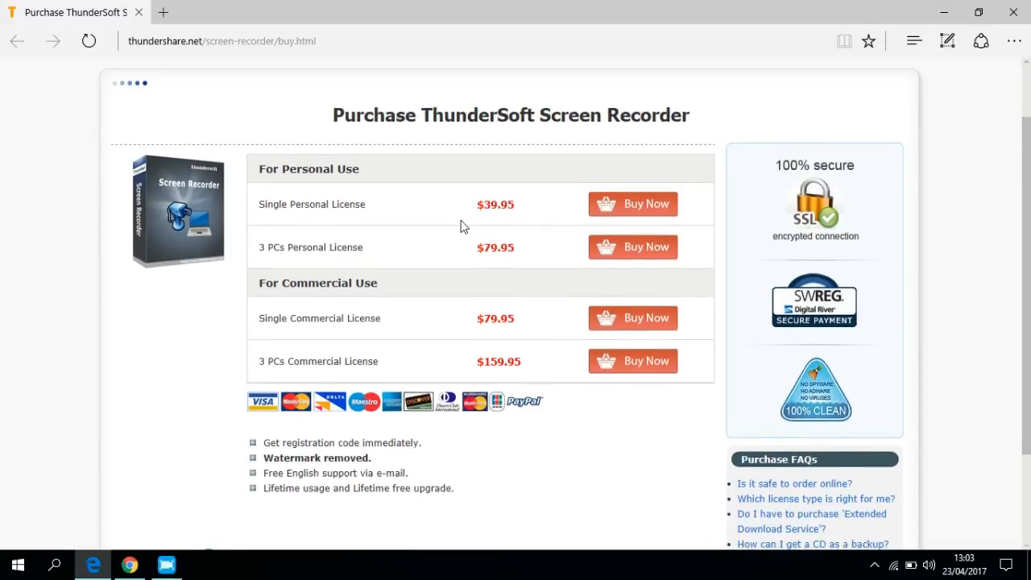
{"action": "scroll", "scroll_direction": "down", "scroll_amount": 3}
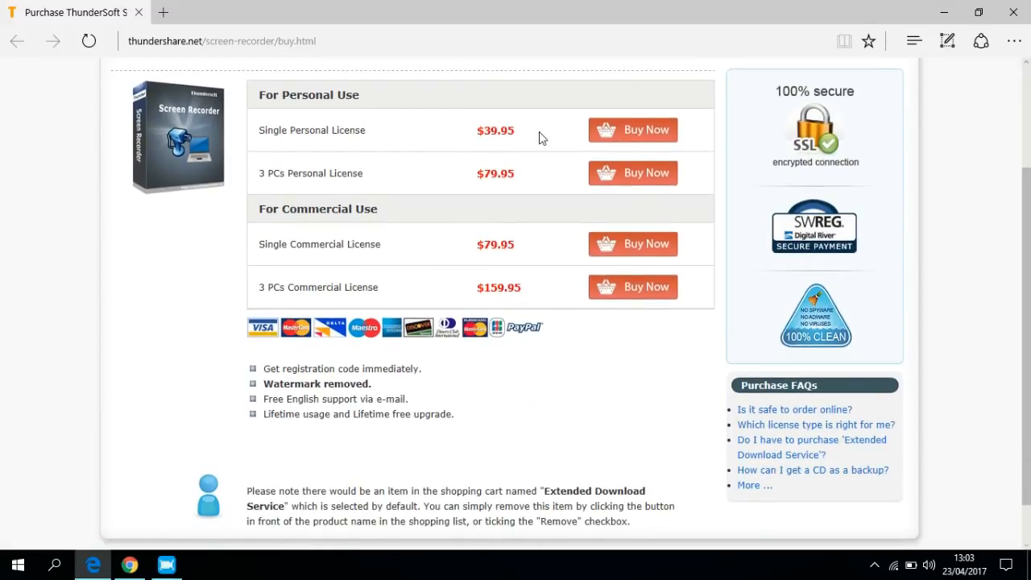
{"action": "mouse_move", "coordinate": [451, 312]}
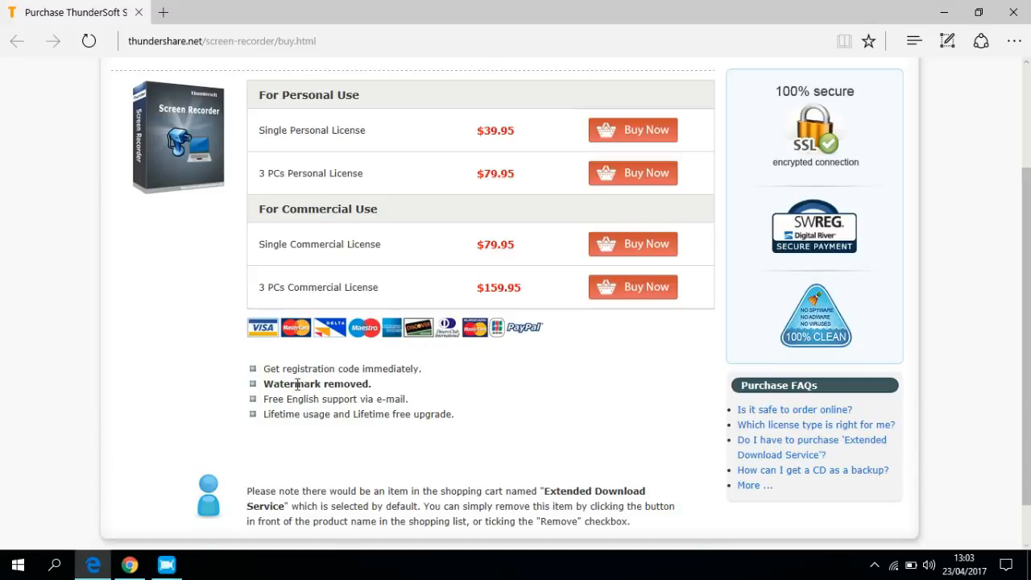
{"action": "mouse_move", "coordinate": [390, 393]}
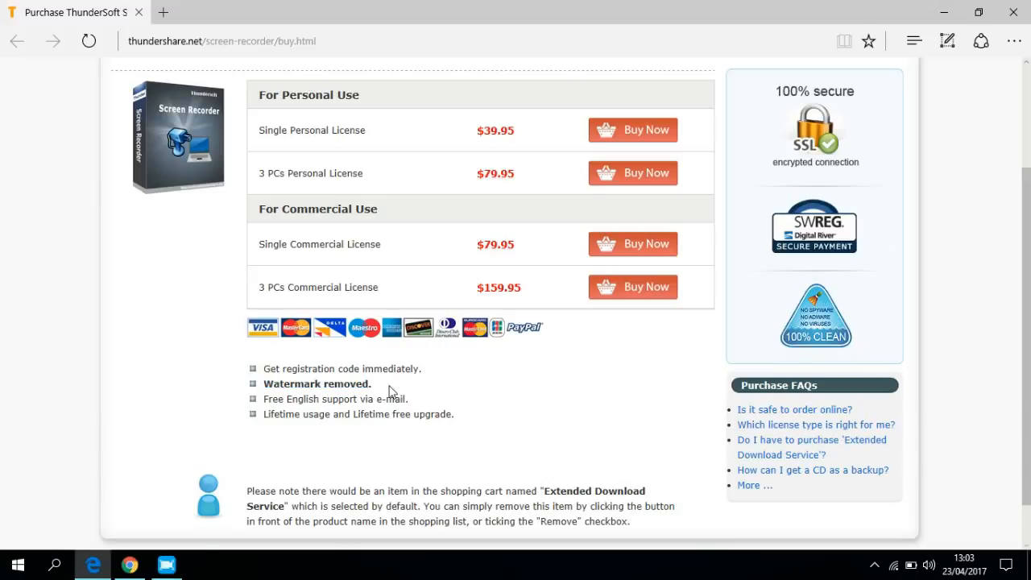
{"action": "mouse_move", "coordinate": [384, 386]}
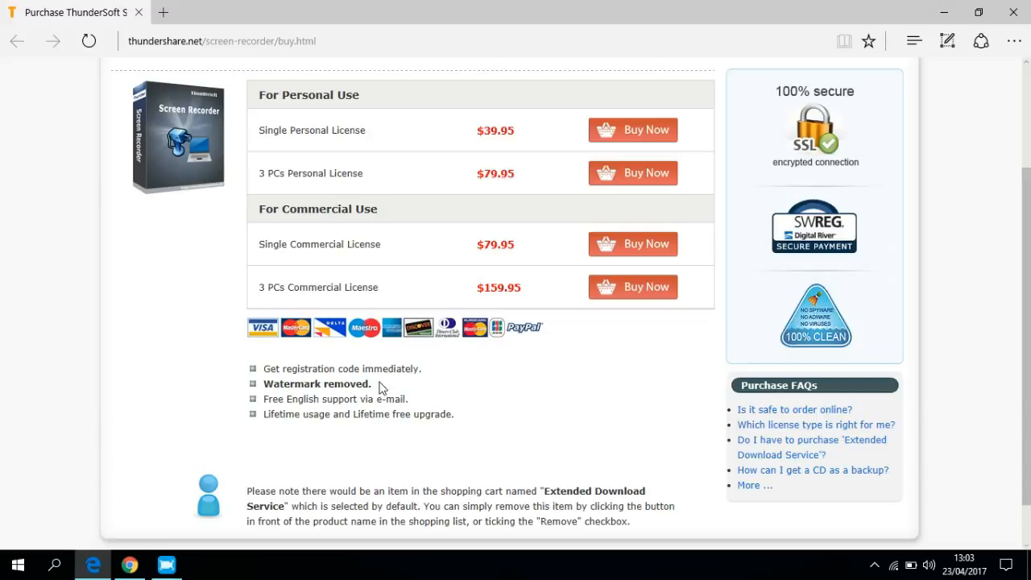
{"action": "mouse_move", "coordinate": [368, 383]}
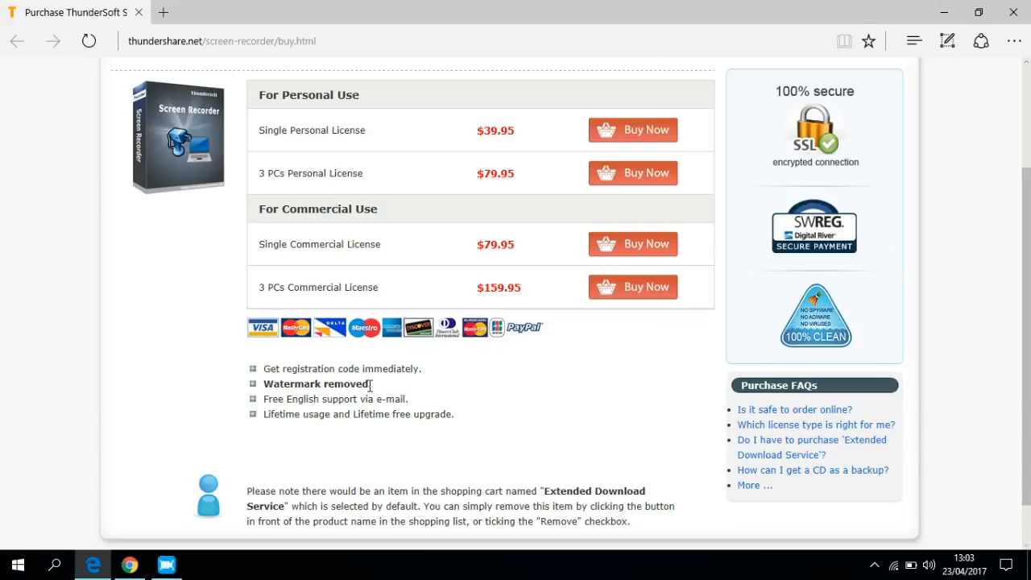
{"action": "mouse_move", "coordinate": [380, 399]}
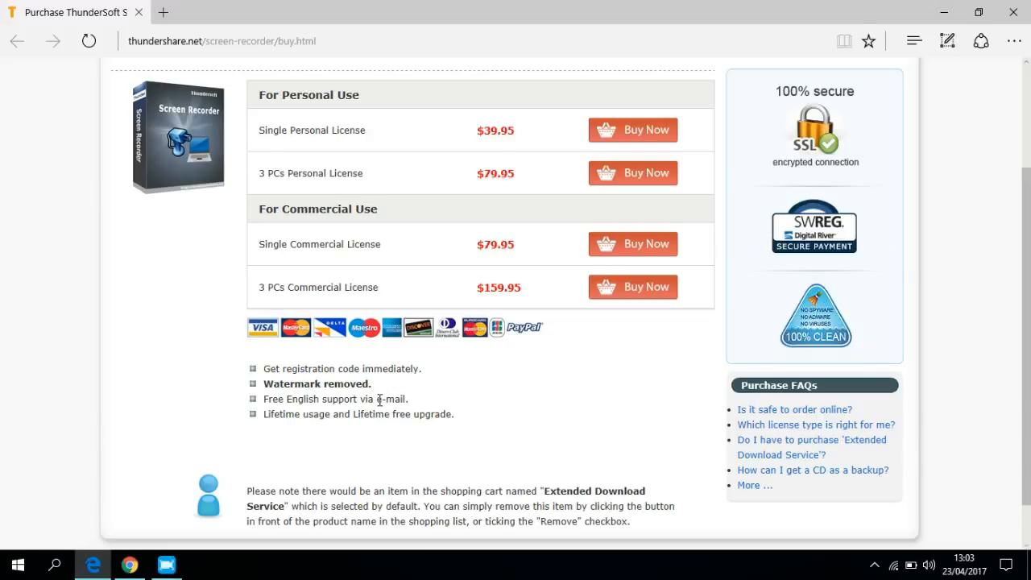
{"action": "mouse_move", "coordinate": [303, 142]}
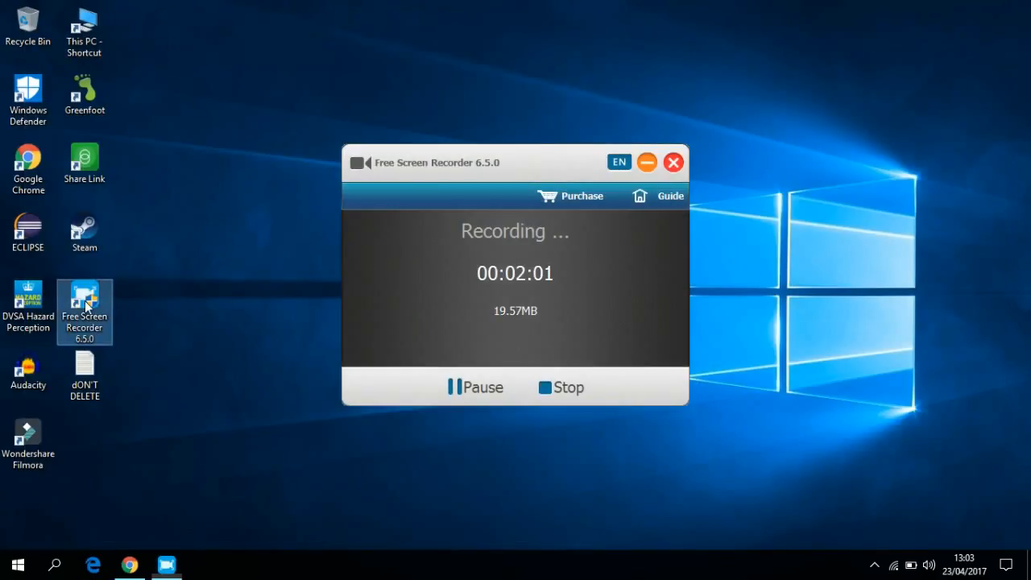
- Open the Free Screen Recorder shortcut's file location under Program Files (x86) ThunderSoft
{"action": "right_click", "coordinate": [83, 307]}
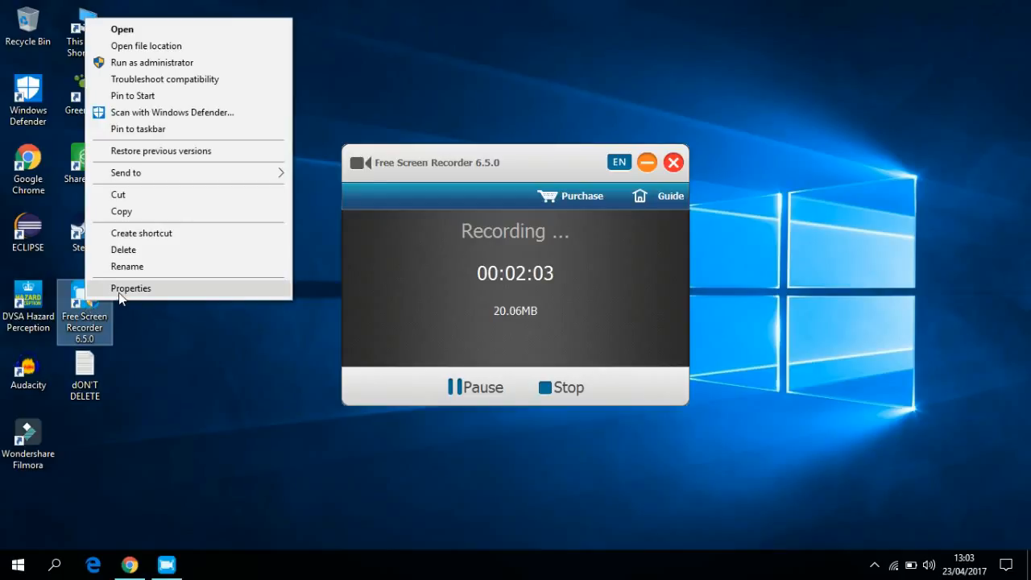
{"action": "mouse_move", "coordinate": [161, 46]}
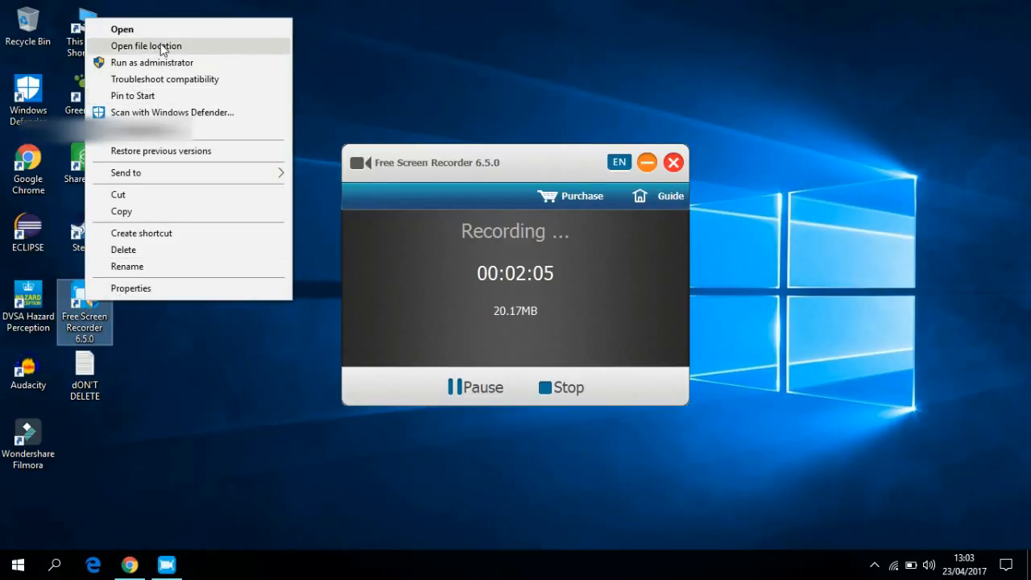
{"action": "left_click", "coordinate": [145, 45]}
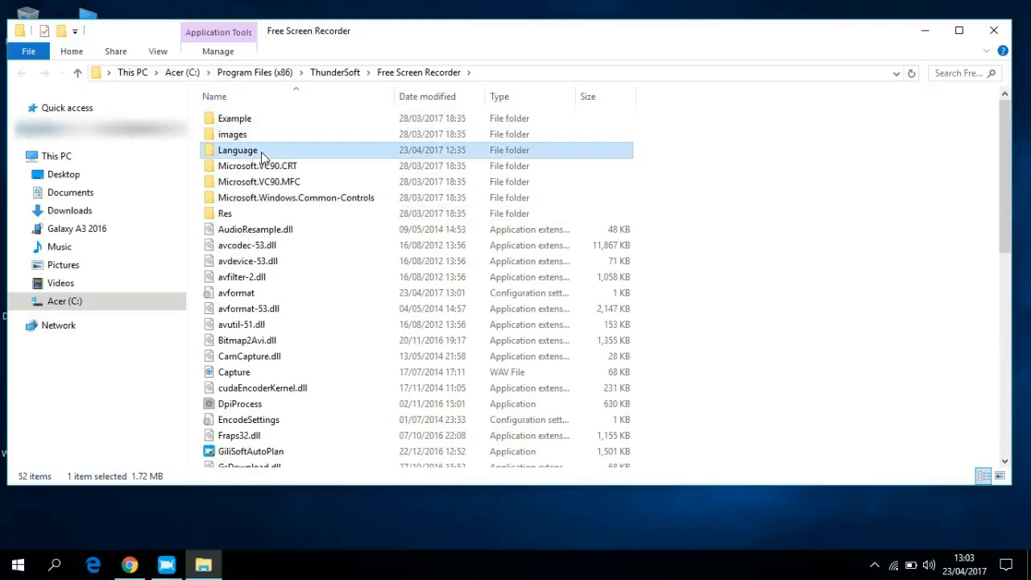
- Enter the Language folder and open its English settings file in Notepad
{"action": "double_click", "coordinate": [237, 149]}
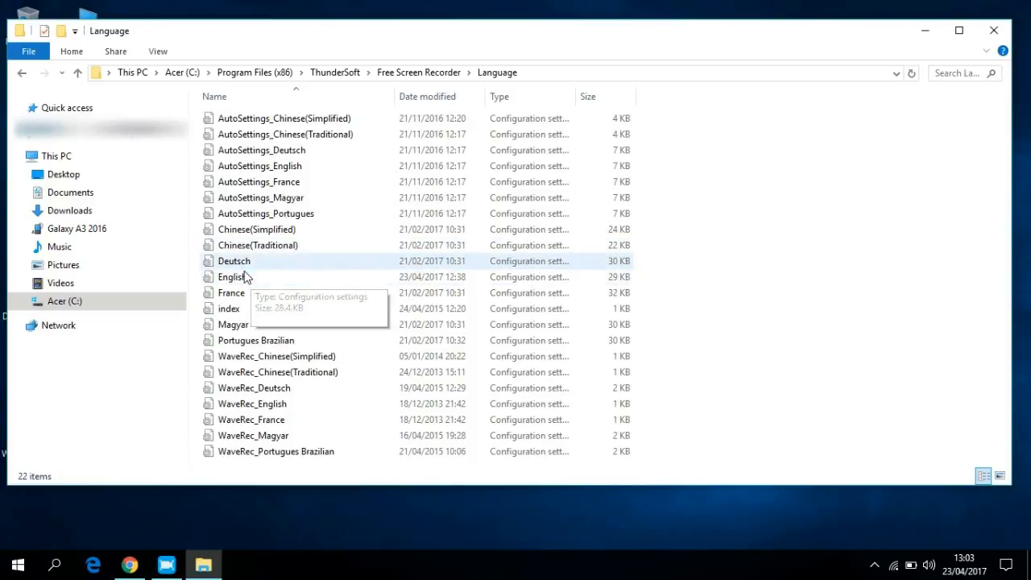
{"action": "left_click", "coordinate": [232, 277]}
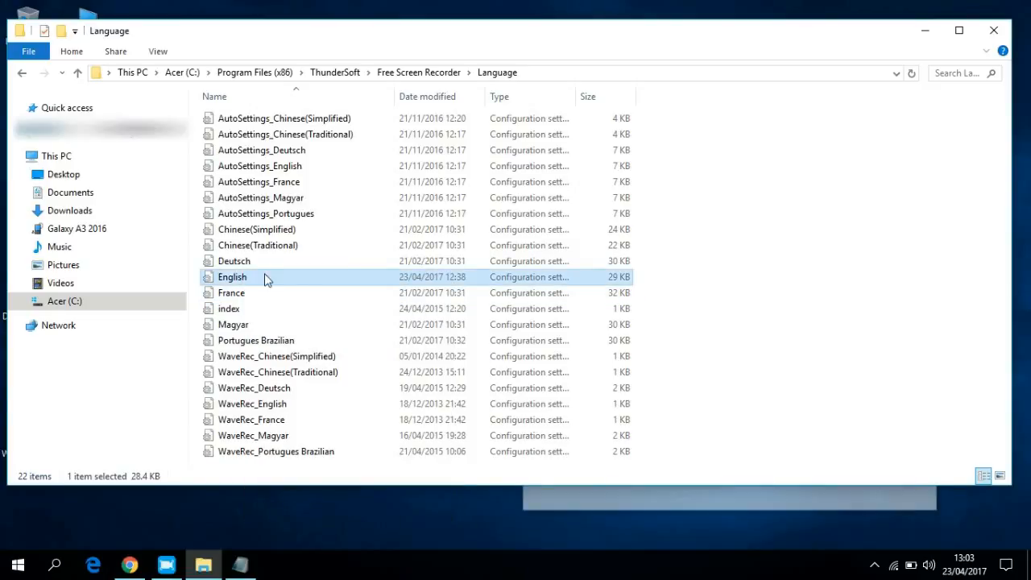
{"action": "double_click", "coordinate": [232, 277]}
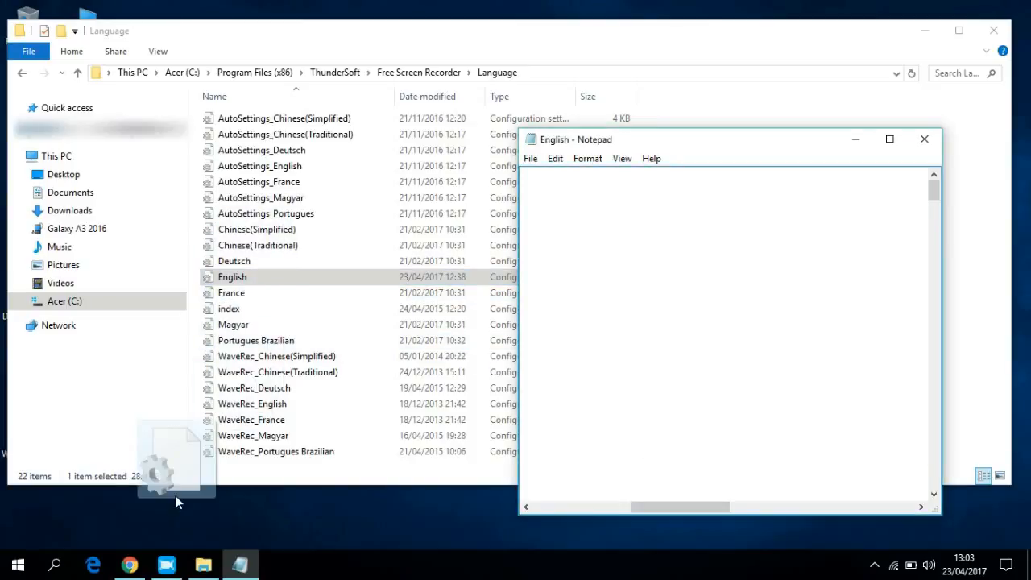
- Clear the strWatermark1, strWatermark2 and strWatermark3 values in the English file, save and close Notepad
{"action": "left_click", "coordinate": [924, 138]}
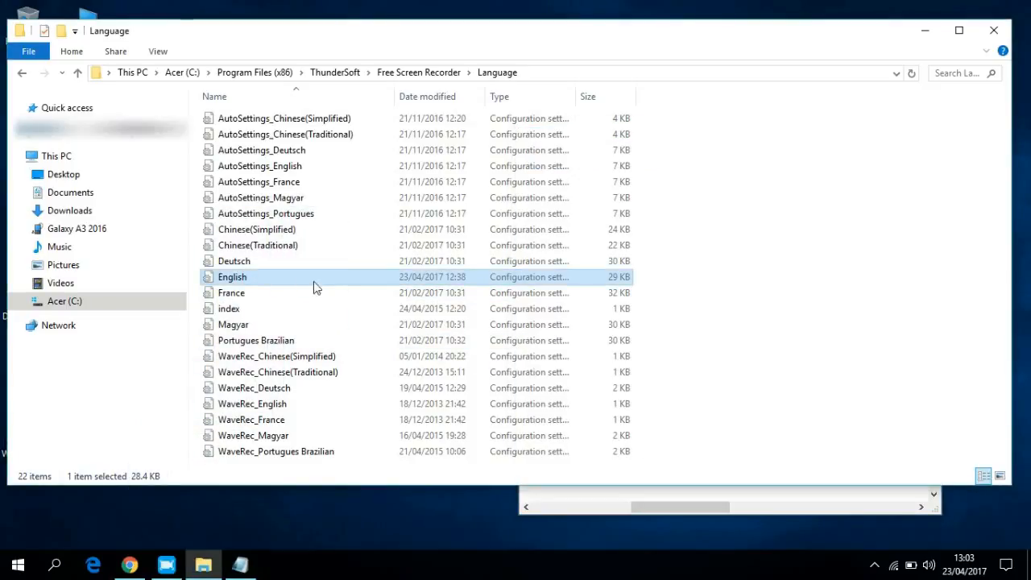
{"action": "double_click", "coordinate": [232, 277]}
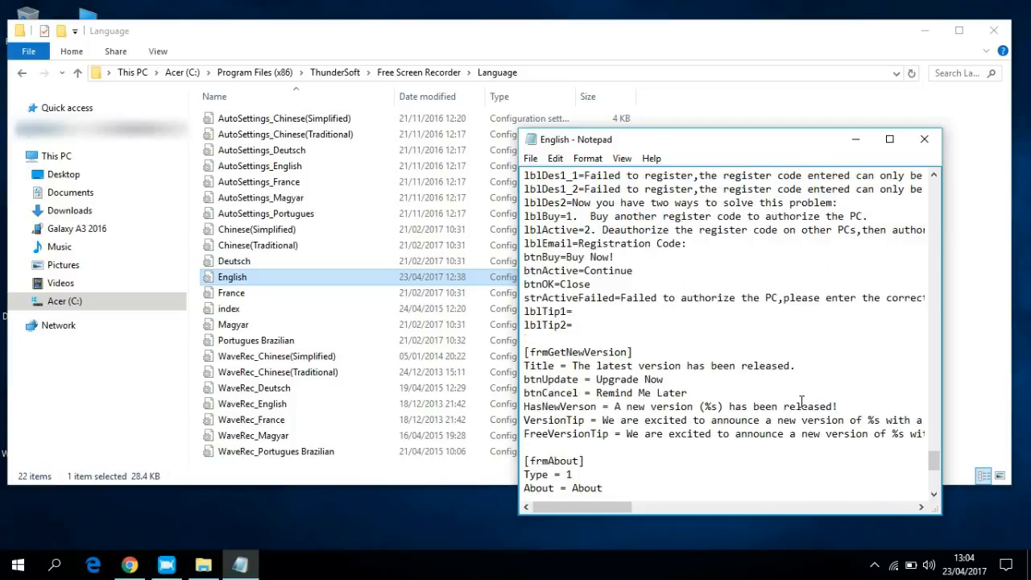
{"action": "scroll", "scroll_direction": "down", "scroll_amount": 3}
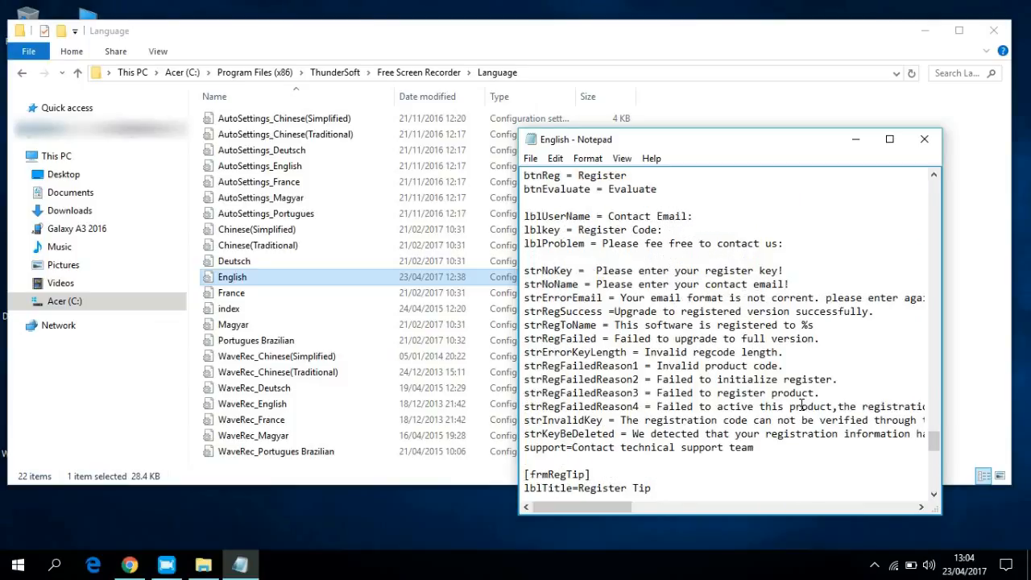
{"action": "scroll", "scroll_direction": "down", "scroll_amount": 3}
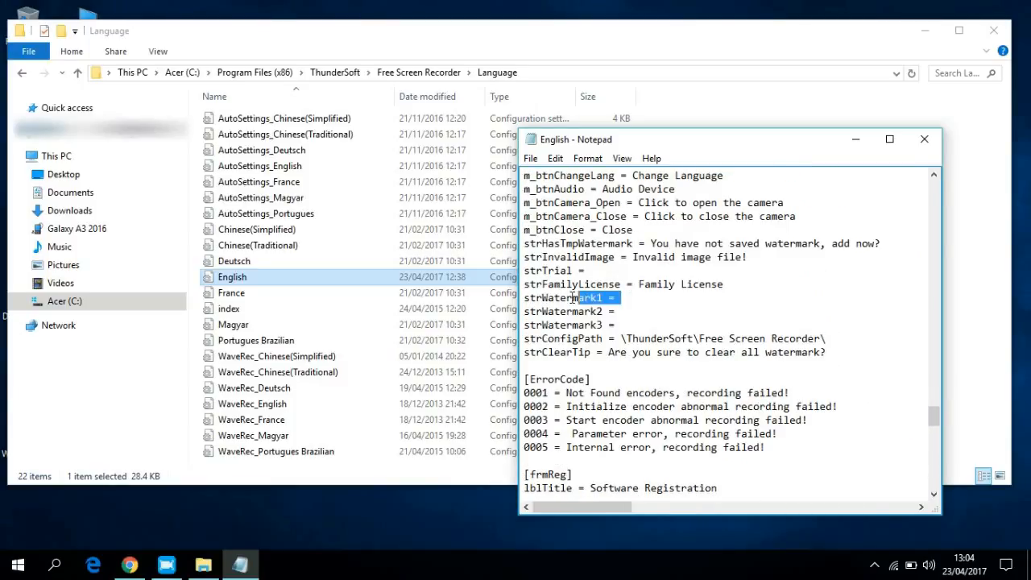
{"action": "left_click", "coordinate": [625, 296]}
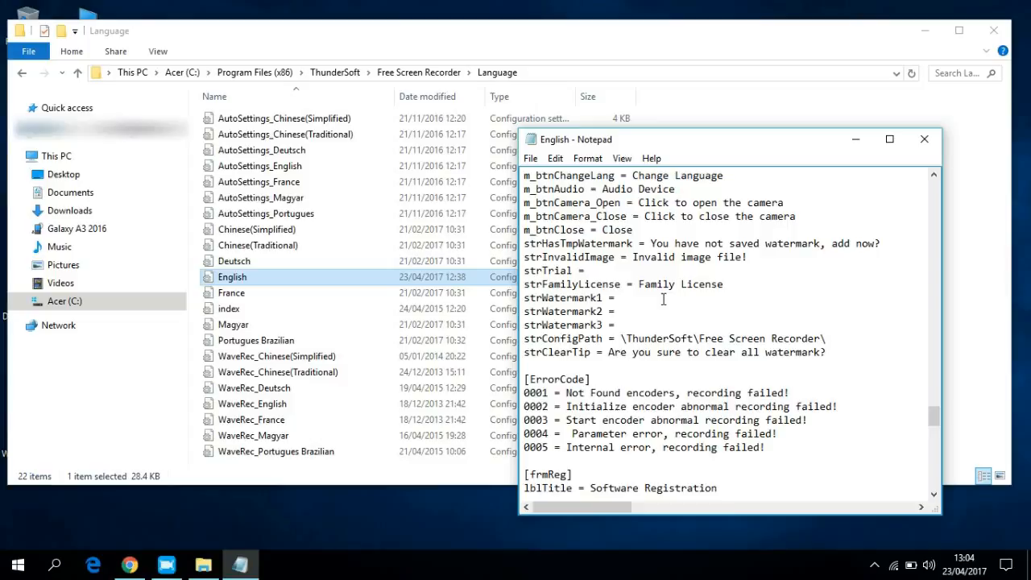
{"action": "mouse_move", "coordinate": [665, 290]}
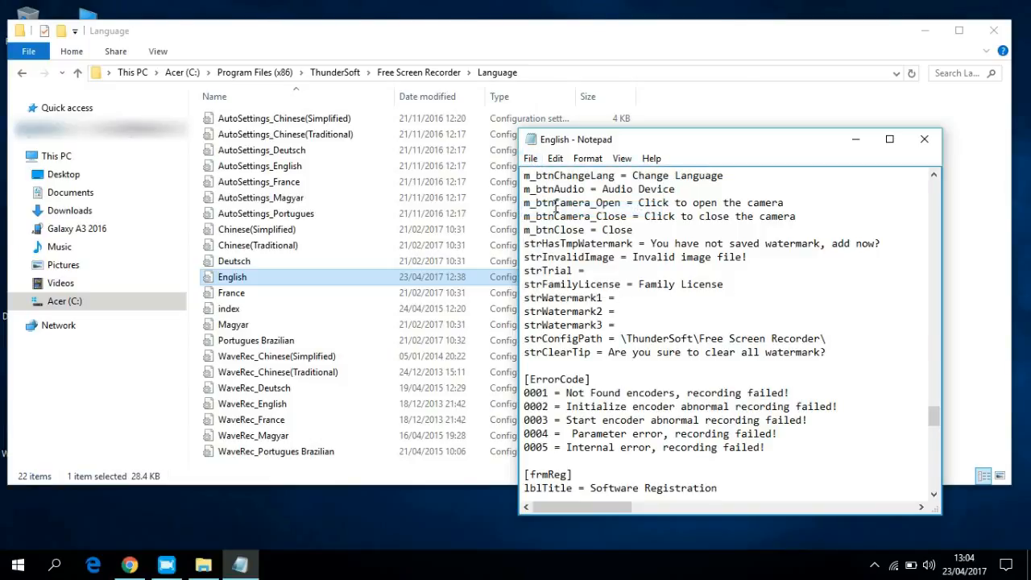
{"action": "left_click", "coordinate": [921, 138]}
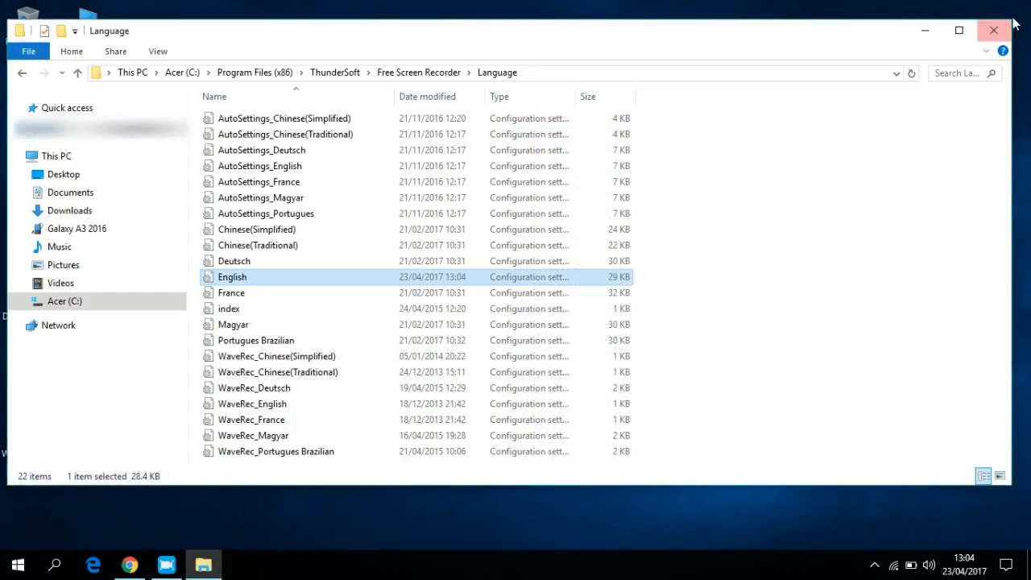
- Close the Language folder File Explorer window, leaving only the recorder on the desktop
{"action": "left_click", "coordinate": [993, 29]}
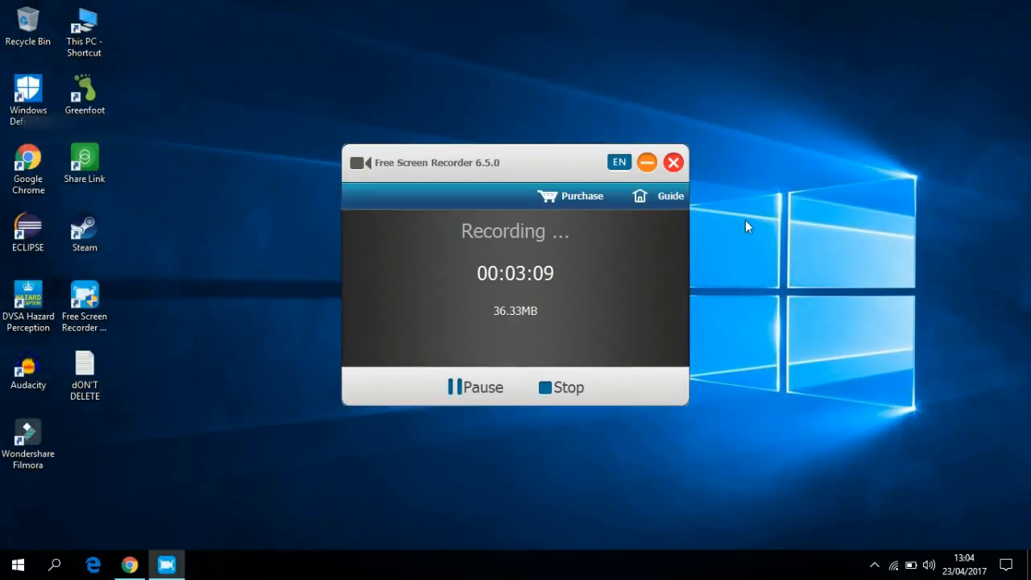
{"action": "mouse_move", "coordinate": [574, 259]}
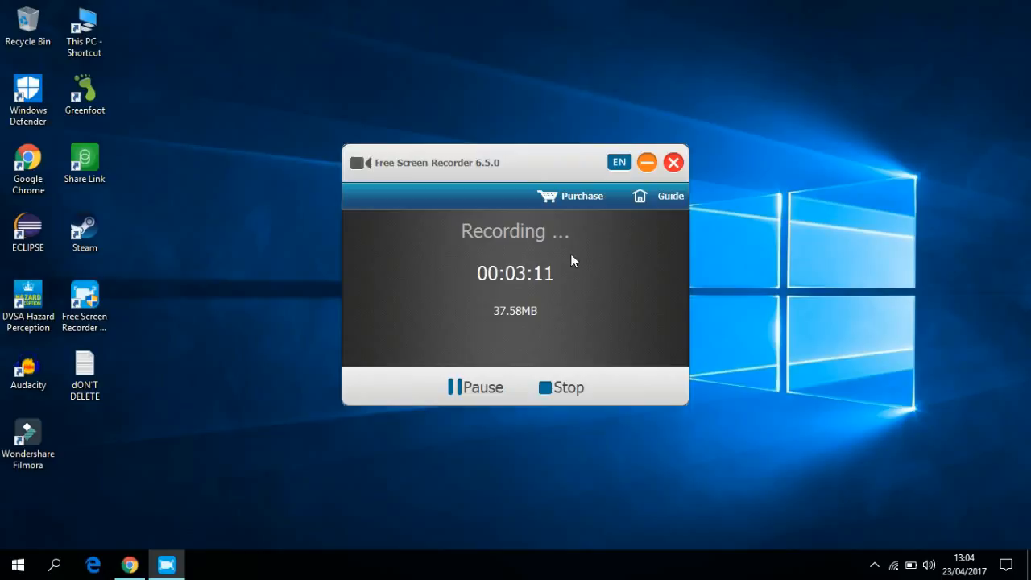
{"action": "mouse_move", "coordinate": [620, 225]}
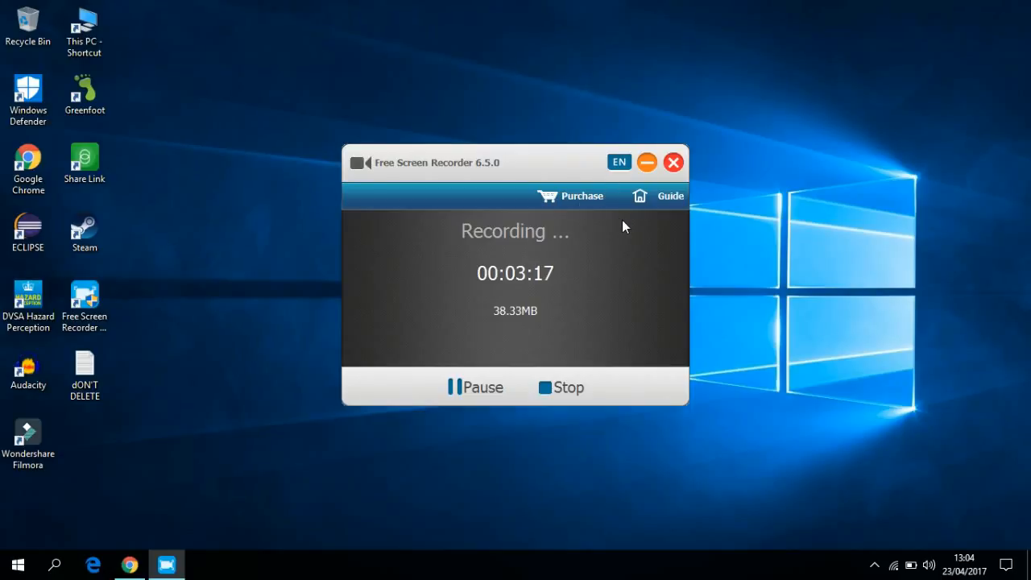
{"action": "mouse_move", "coordinate": [633, 224]}
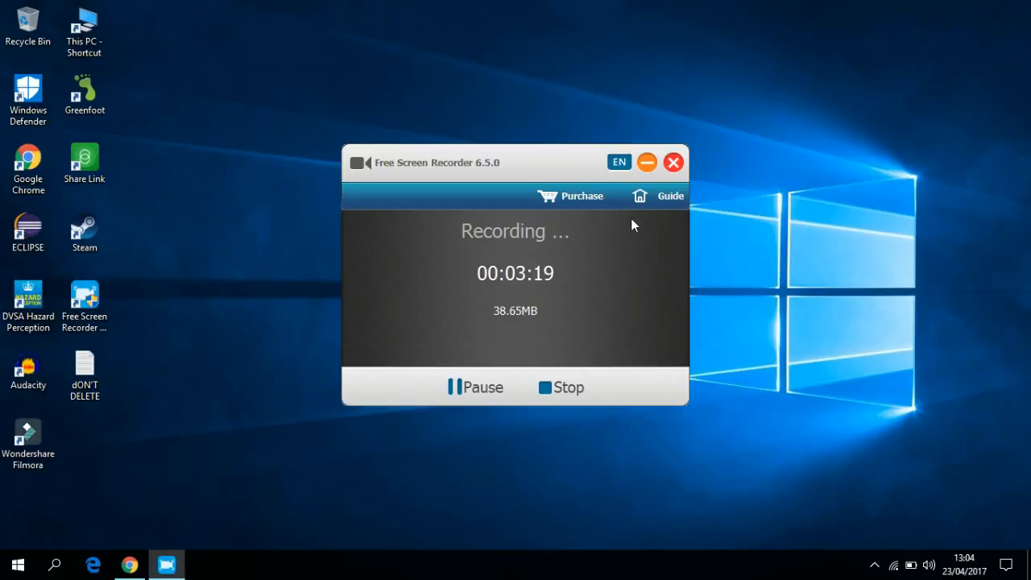